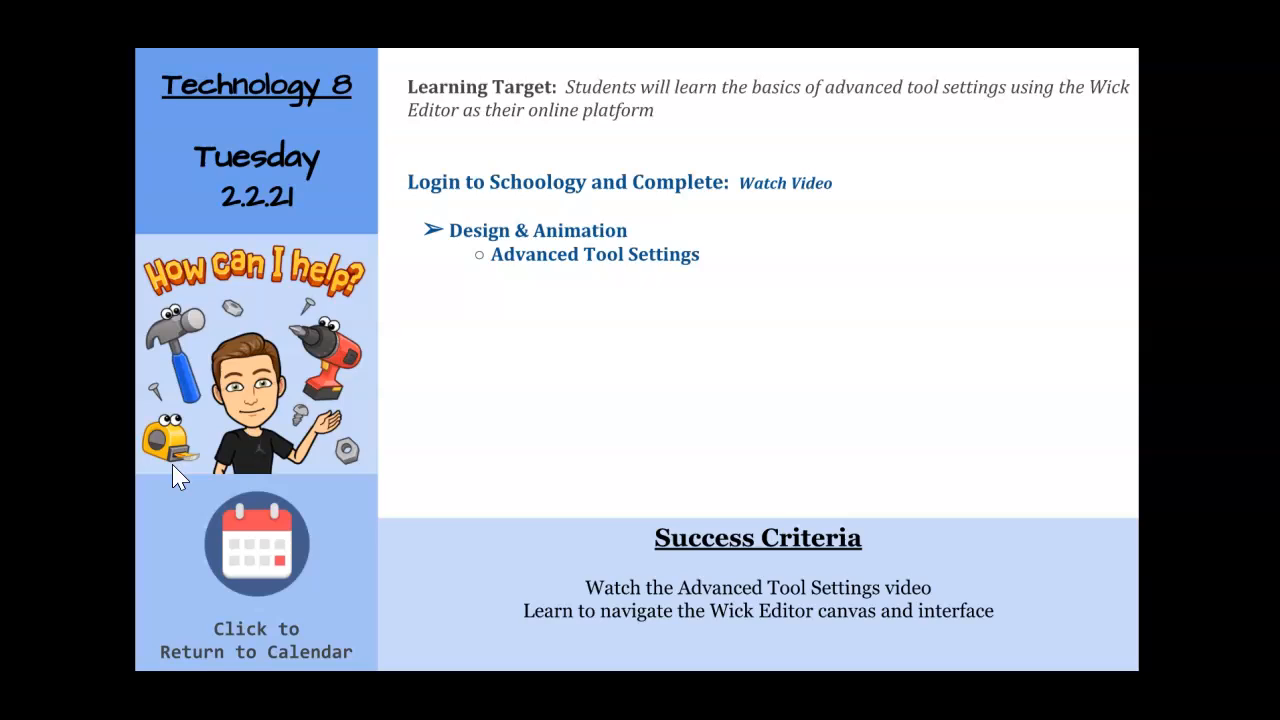
mouse_move(255, 395)
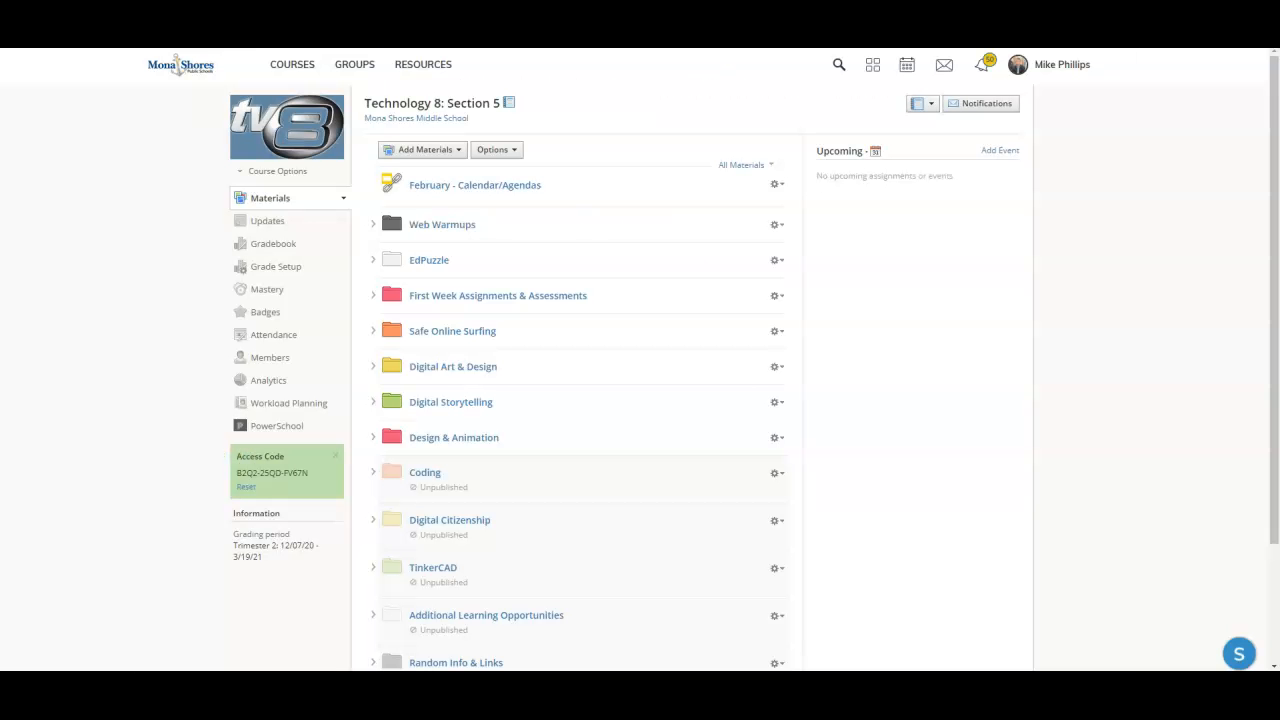
mouse_move(460, 420)
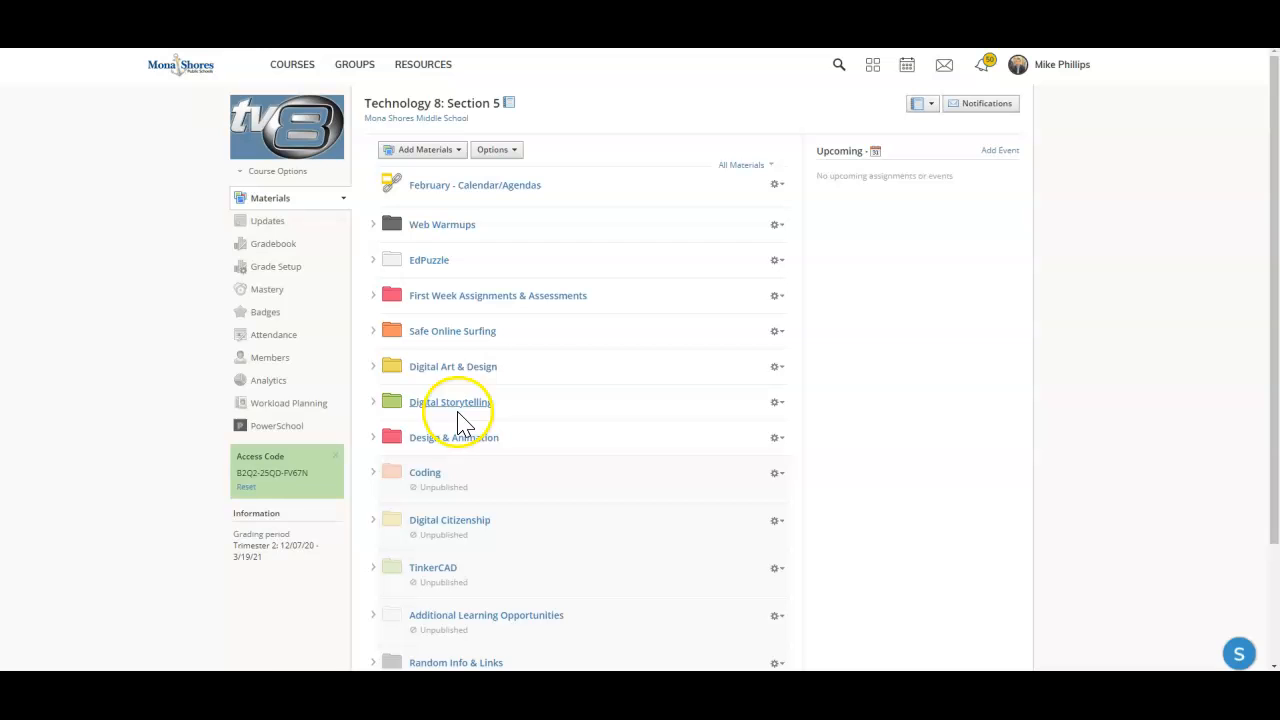
Open the Design & Animation folder and its Advanced Tool Settings page.
left_click(455, 437)
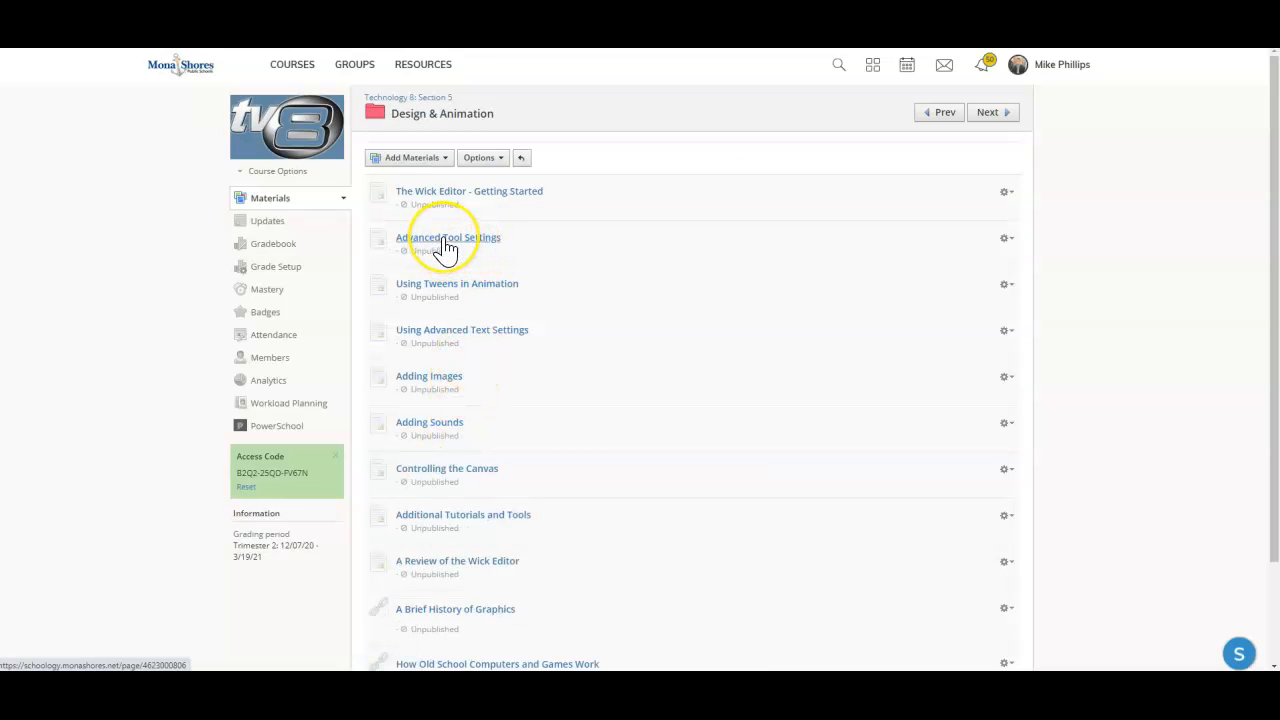
left_click(448, 237)
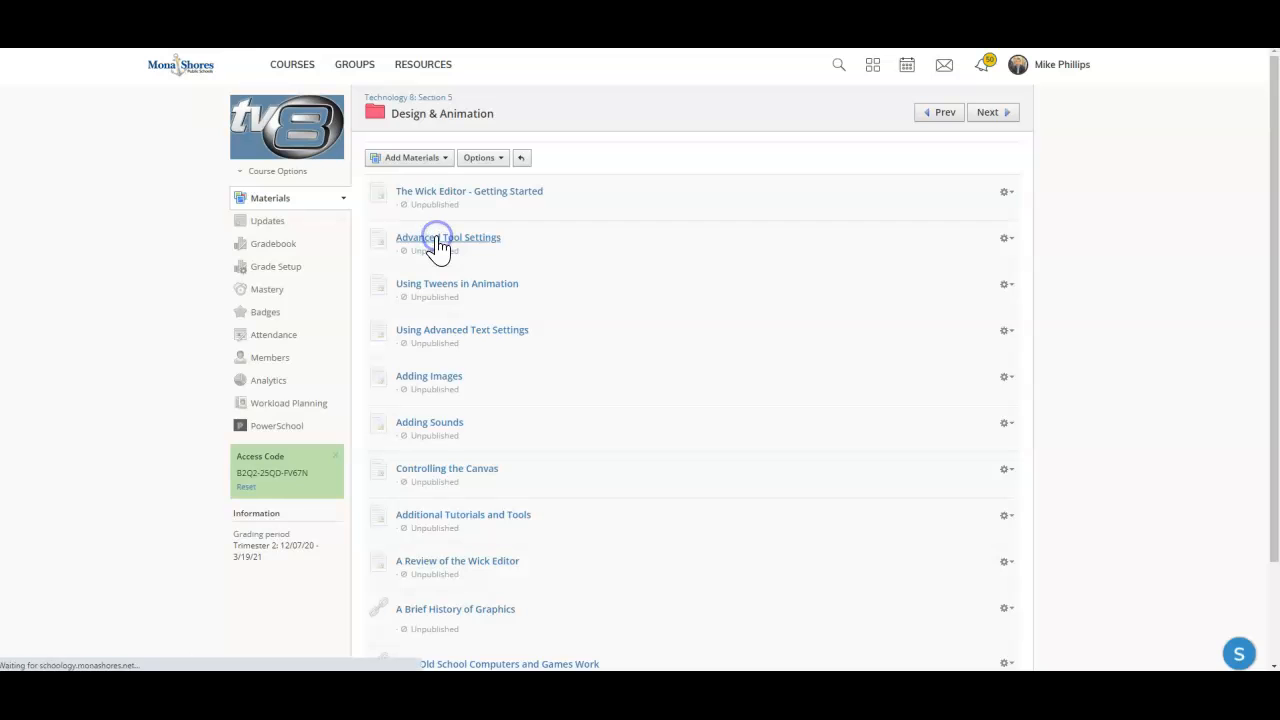
left_click(448, 237)
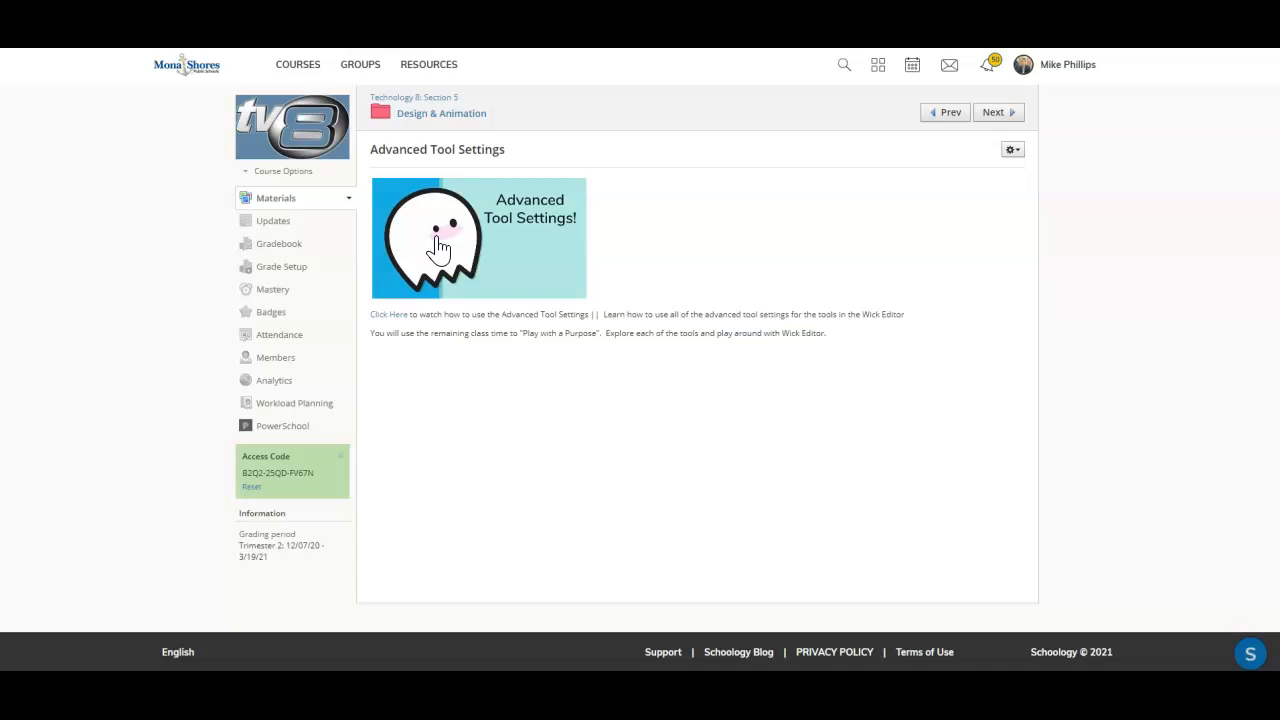
mouse_move(420, 322)
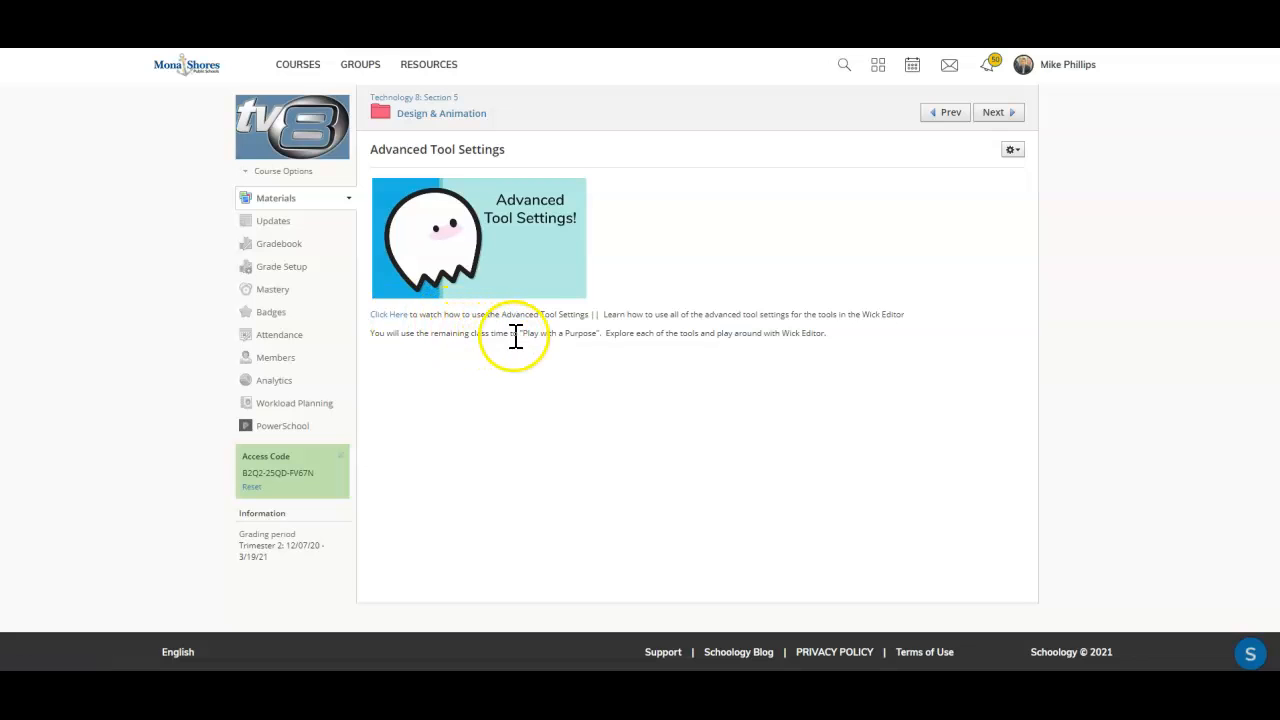
mouse_move(523, 336)
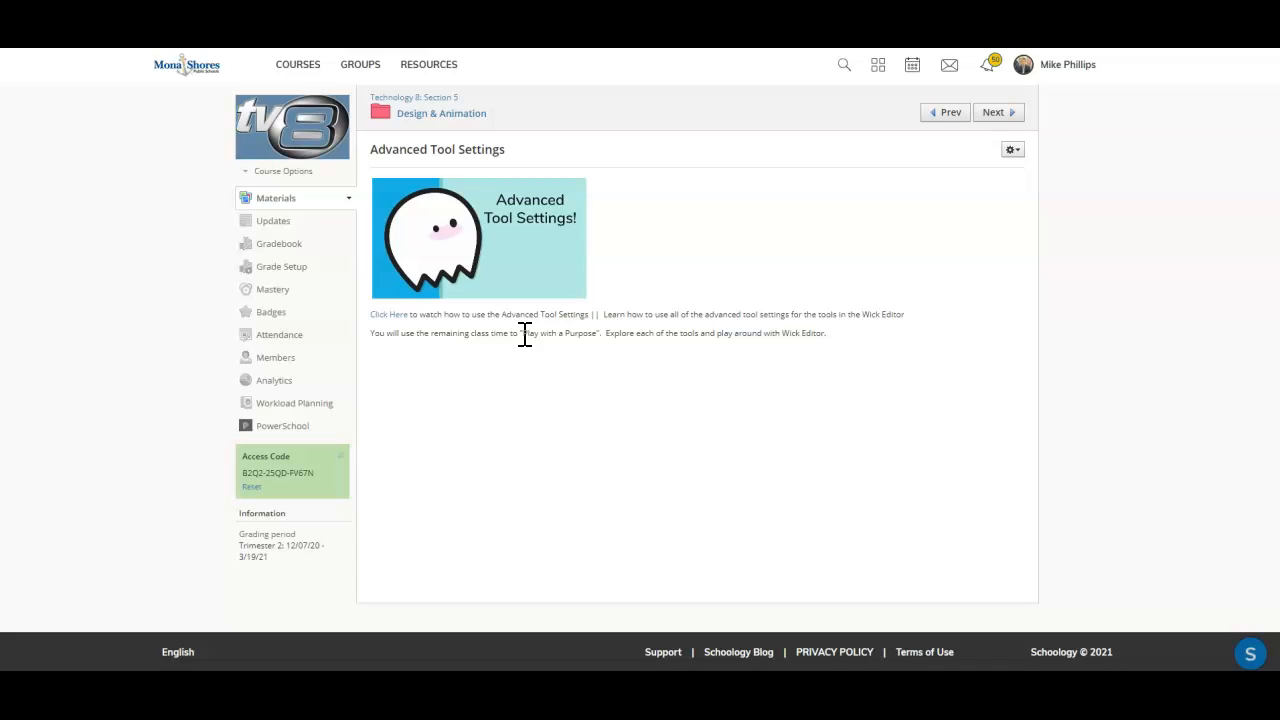
mouse_move(667, 368)
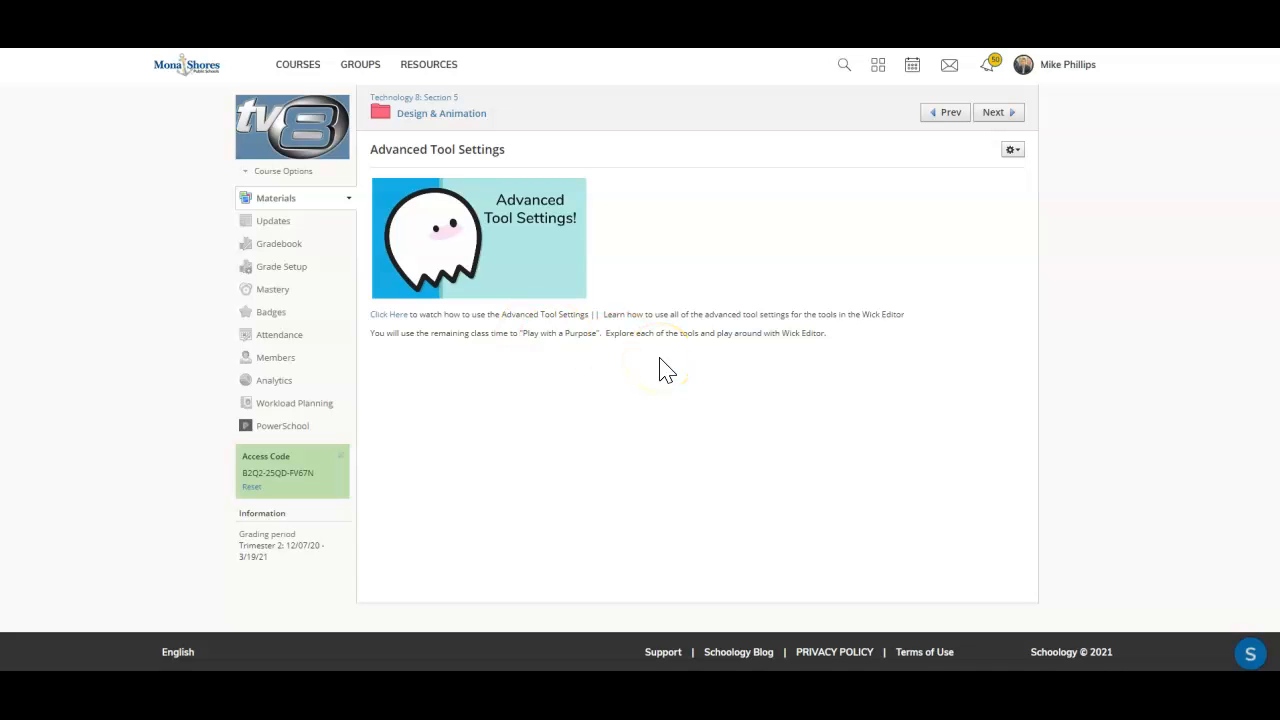